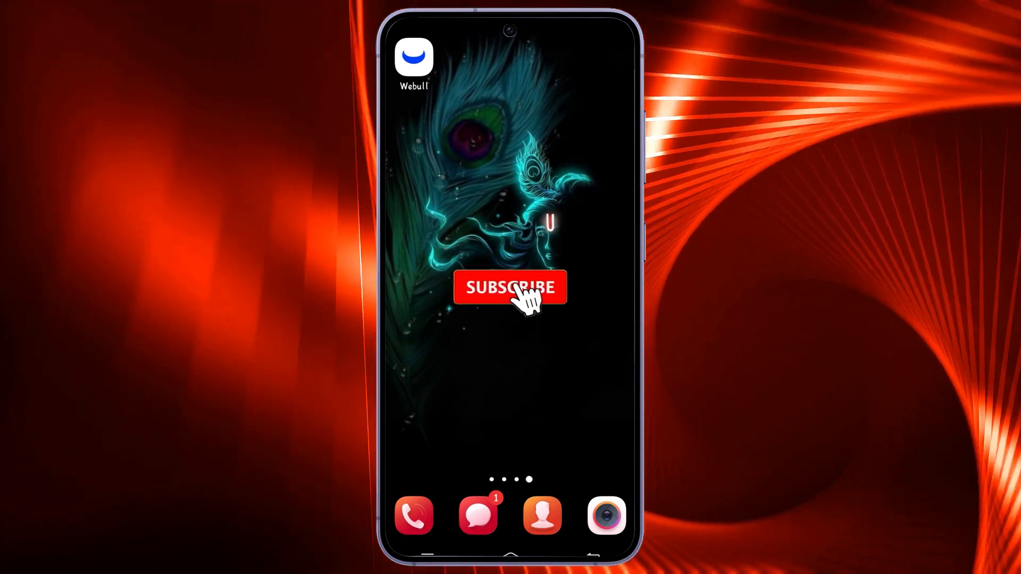
Step: Launch Webull and reach the All Features list via the Menu tab's More shortcut
left_click(510, 288)
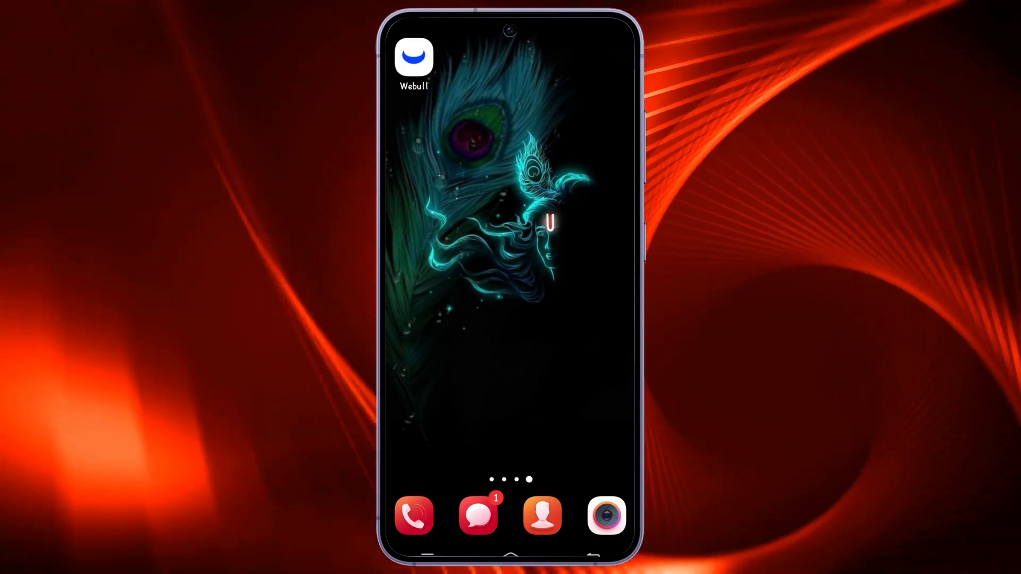
left_click(414, 58)
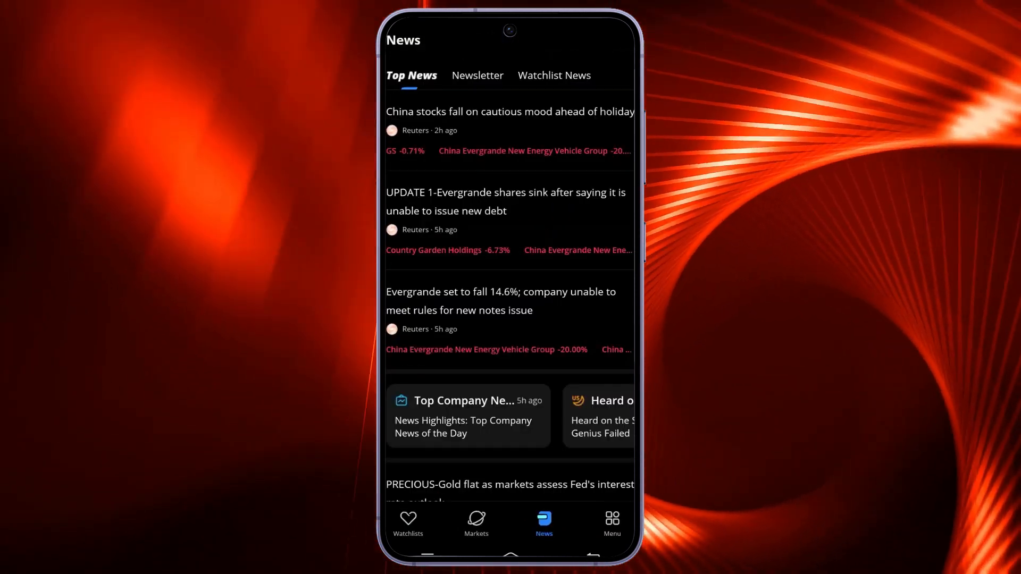
left_click(612, 525)
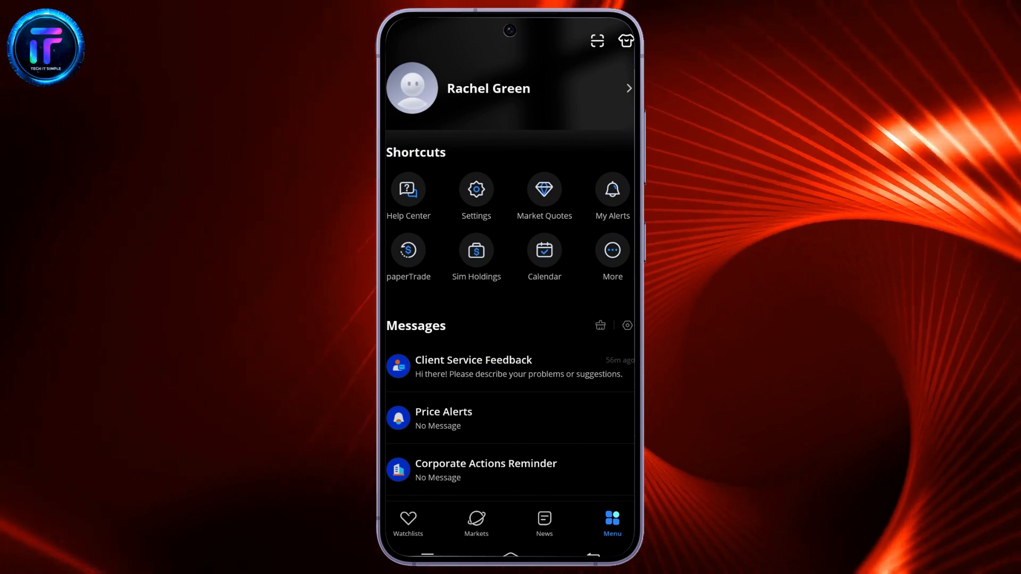
left_click(611, 258)
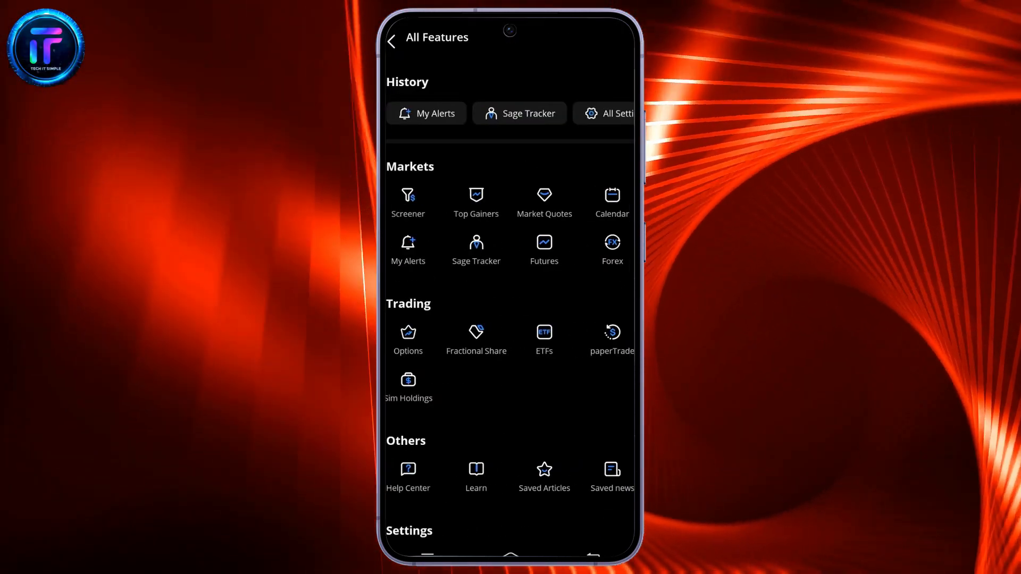
Step: Go to My Alerts and mark the WARR price alert for deletion
left_click(427, 113)
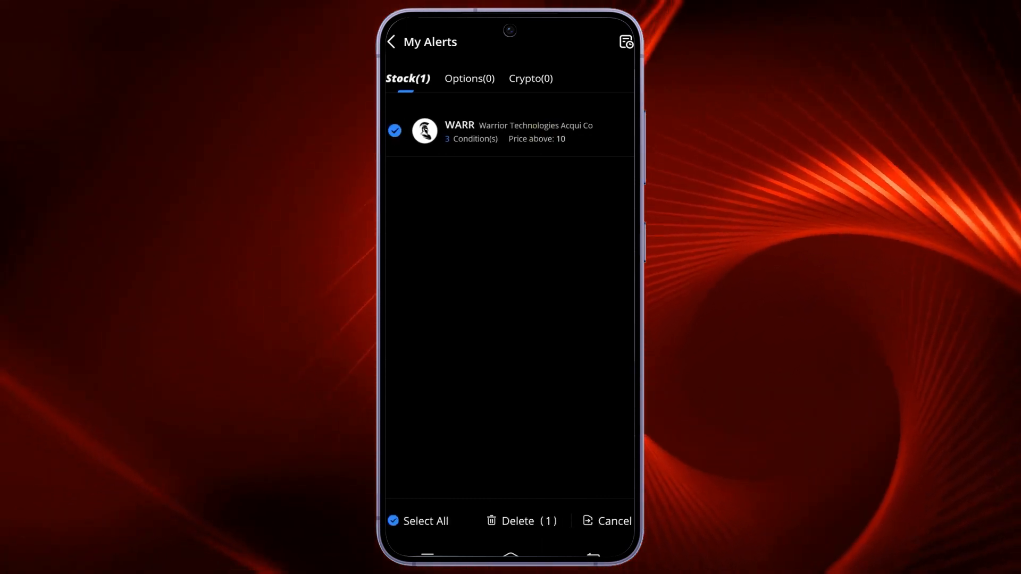
Step: Delete the checked WARR alert and confirm, leaving My Alerts showing No Alert
left_click(521, 520)
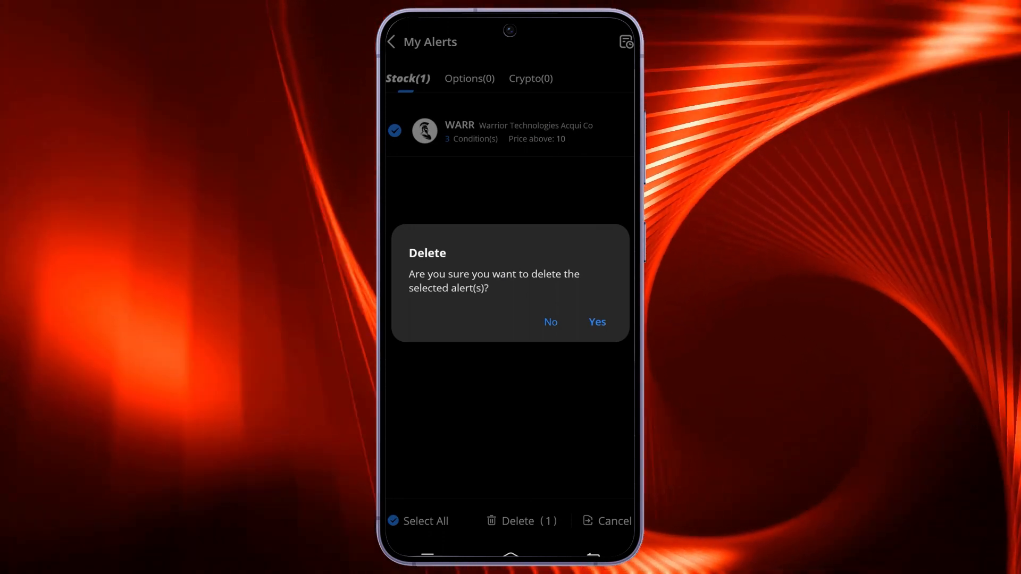
left_click(596, 322)
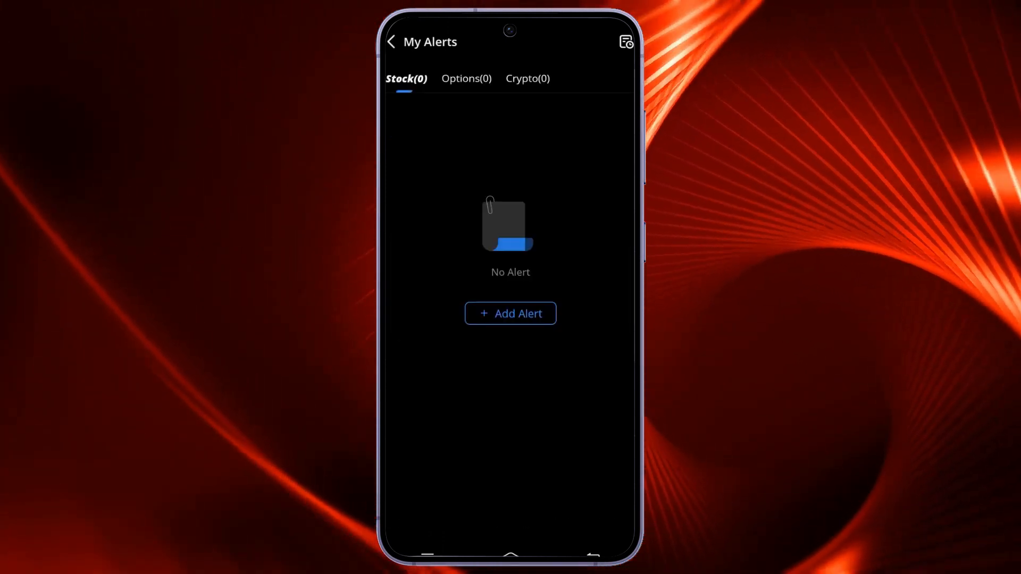